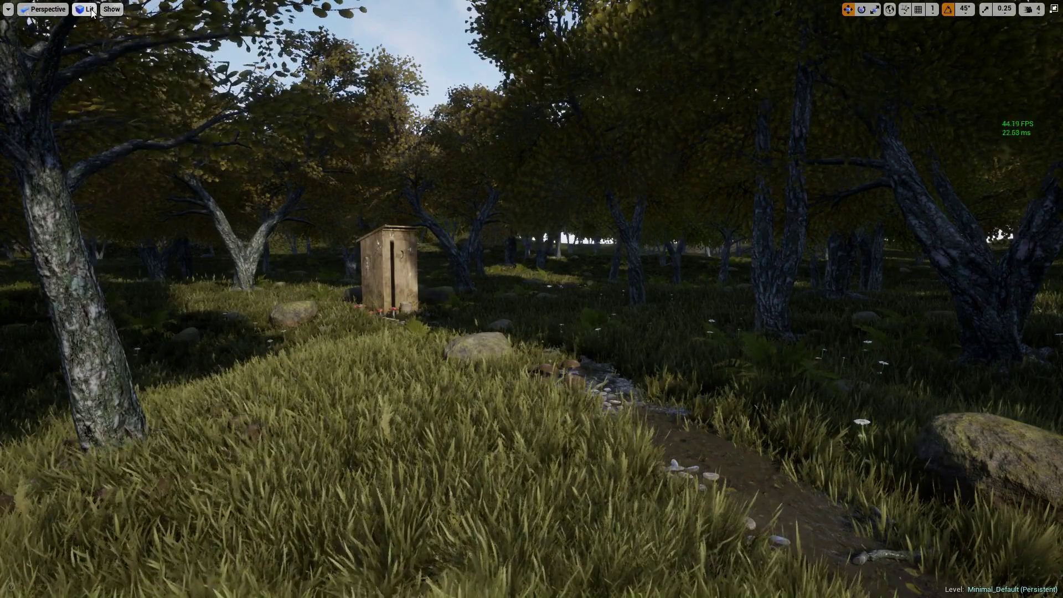
- Switch the viewport to the Shader Complexity optimization view mode
{"action": "left_click", "coordinate": [84, 8]}
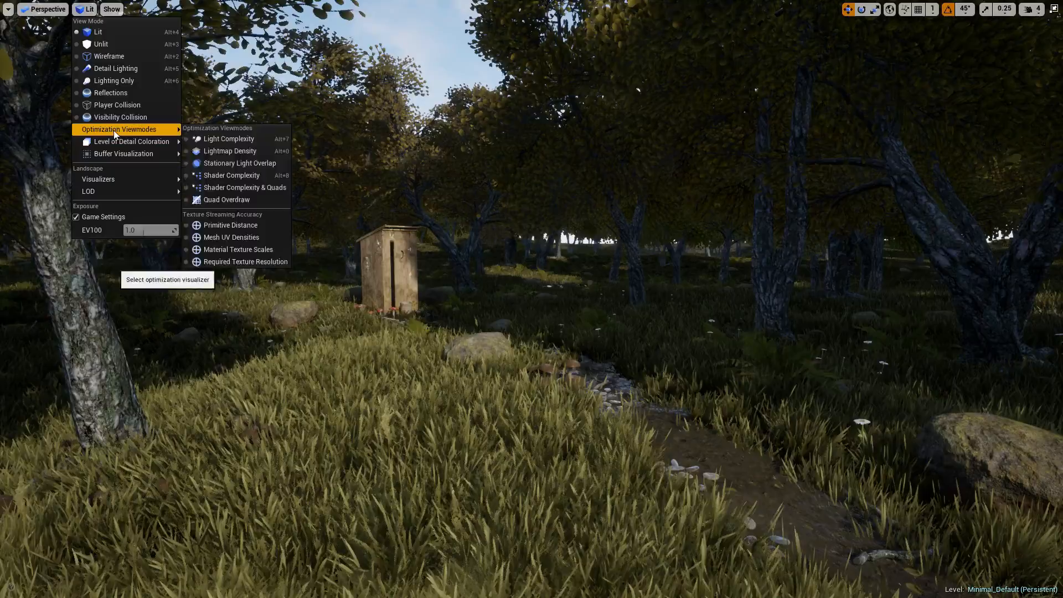
{"action": "left_click", "coordinate": [231, 175]}
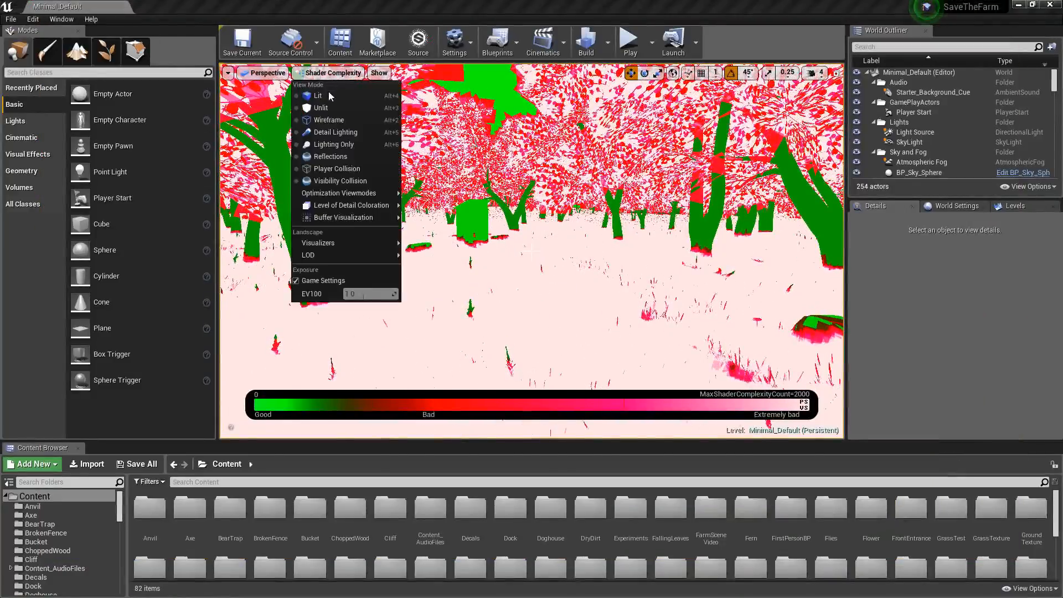
- Return the viewport to Lit shading and bring up Project Settings from the Settings menu
{"action": "left_click", "coordinate": [318, 95]}
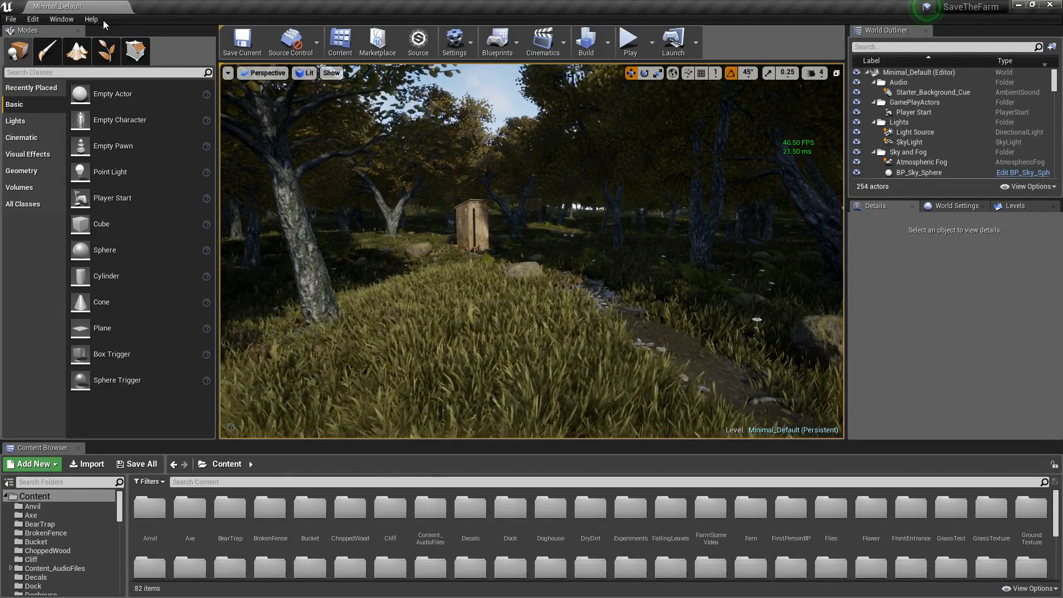
{"action": "left_click", "coordinate": [454, 39]}
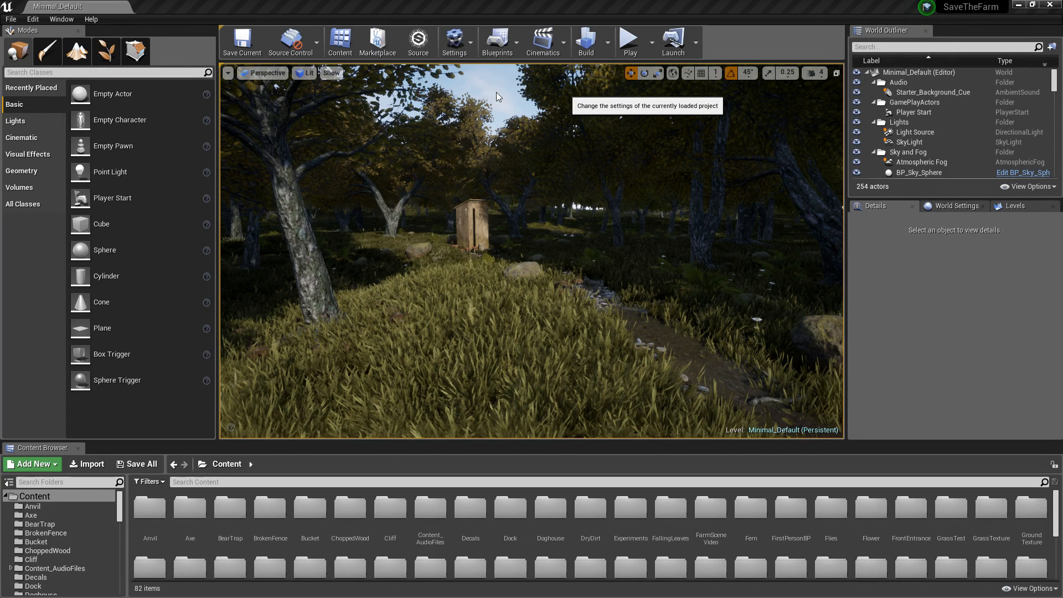
{"action": "left_click", "coordinate": [453, 38]}
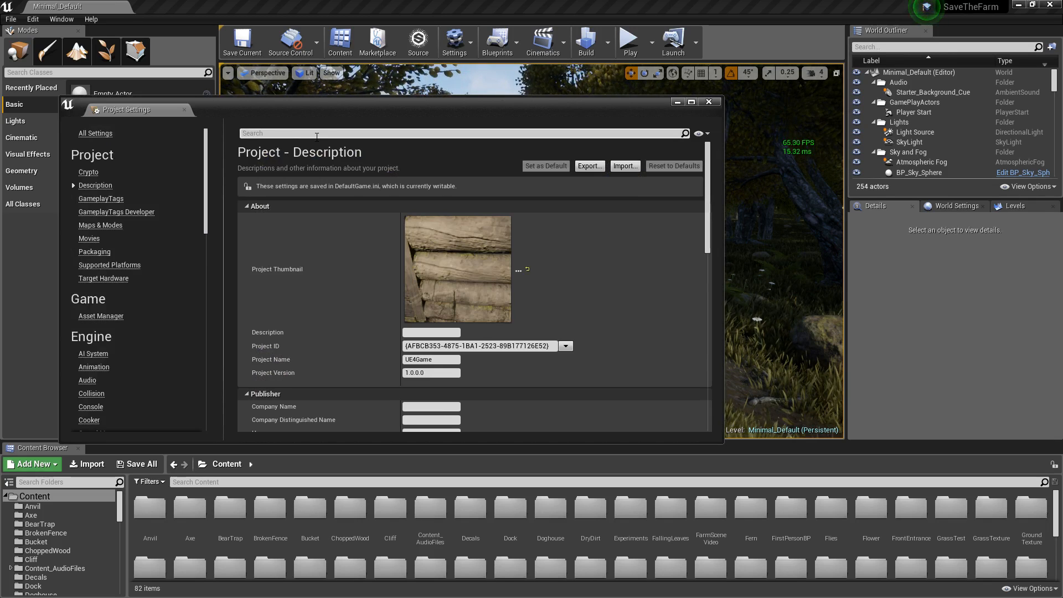
- Search Project Settings for 'z-pass' and enable Mask material only in early Z-pass
{"action": "type", "text": "z-pass"}
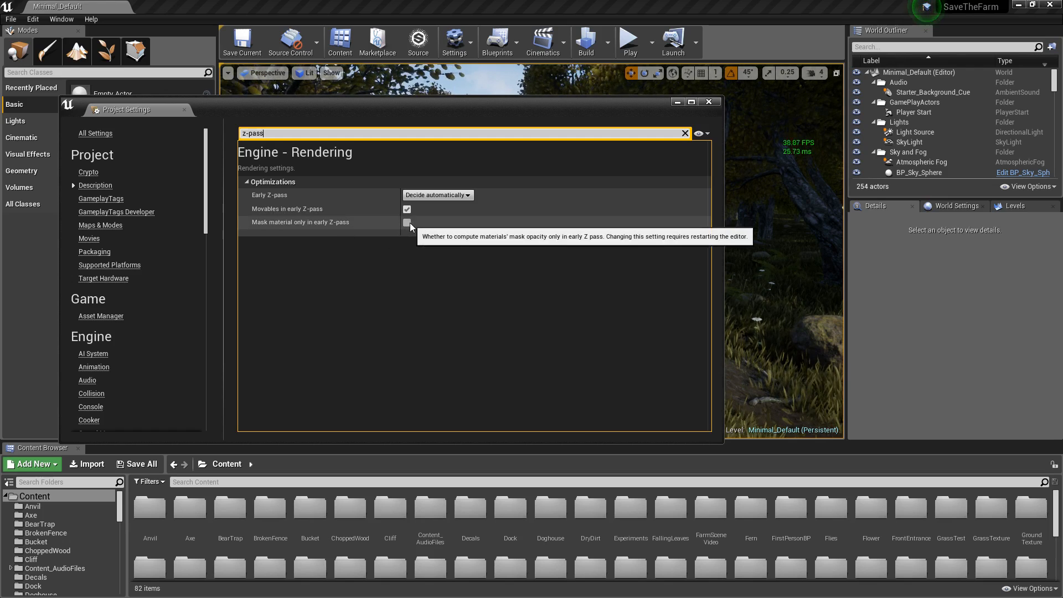
{"action": "left_click", "coordinate": [407, 223]}
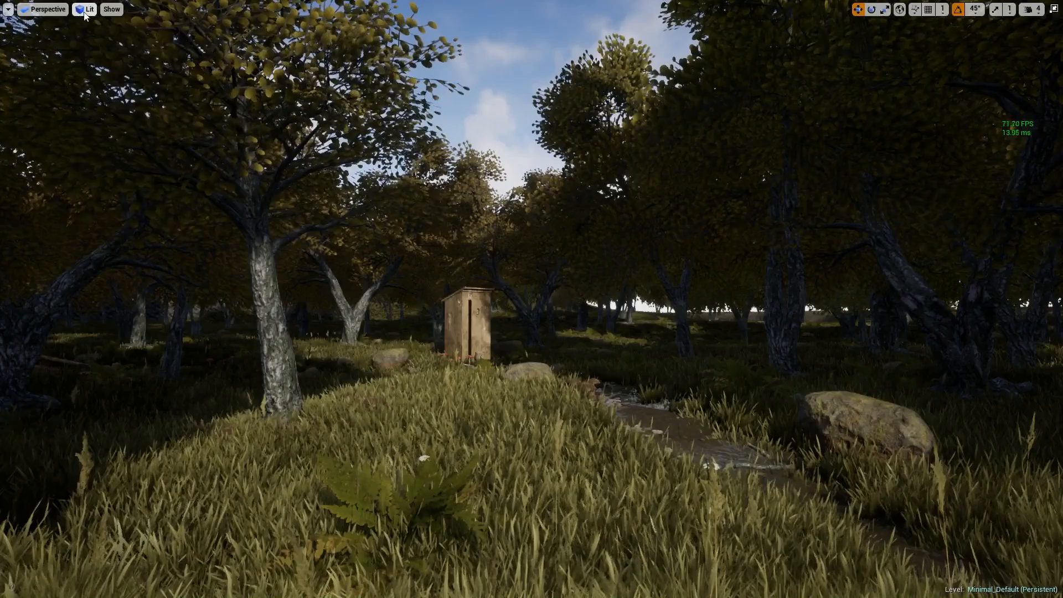
{"action": "left_click", "coordinate": [89, 9]}
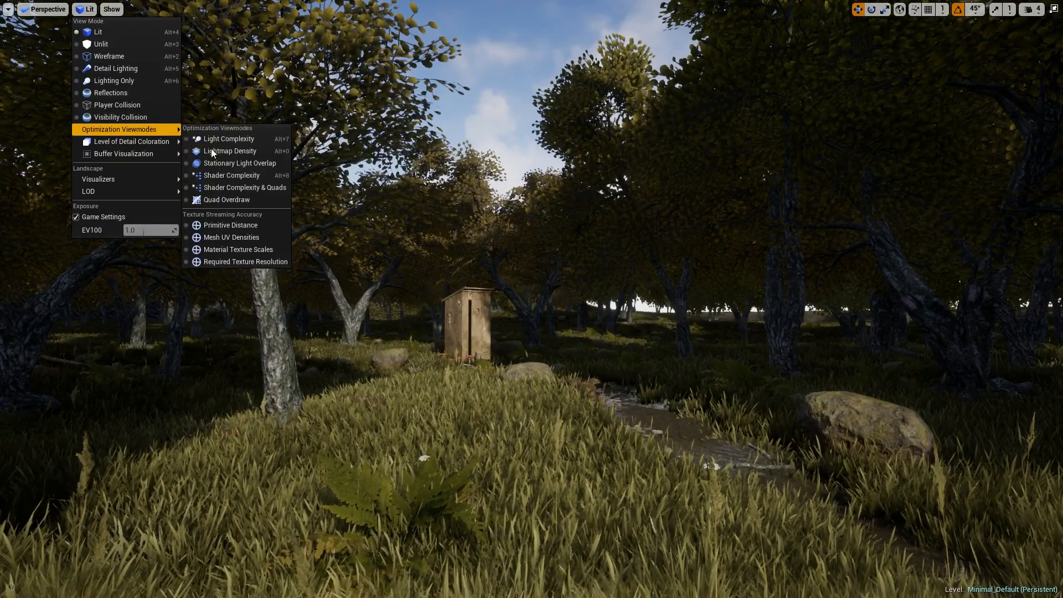
{"action": "left_click", "coordinate": [231, 174]}
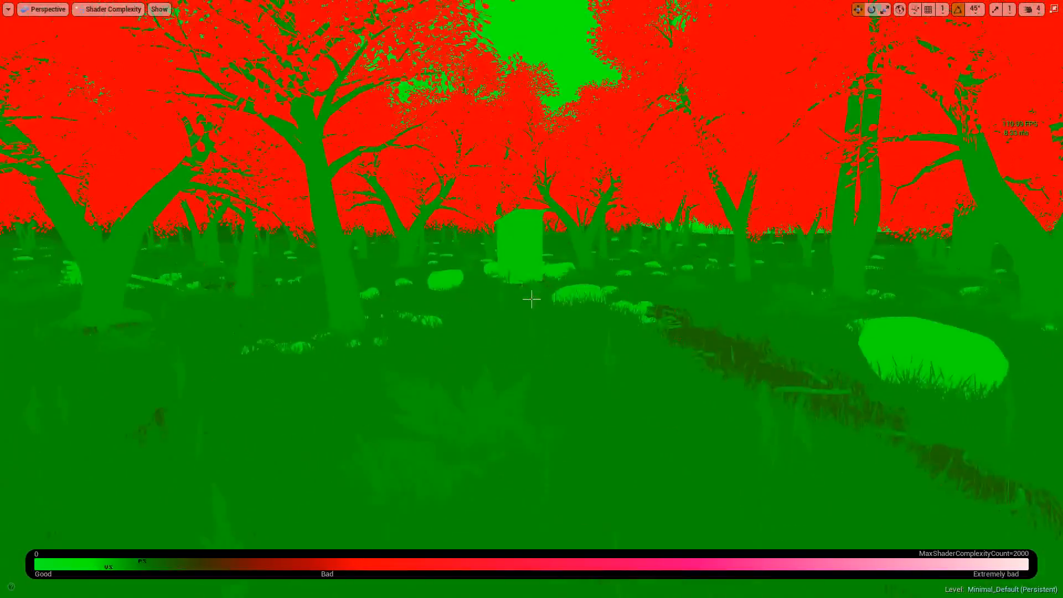
{"action": "left_click", "coordinate": [111, 9]}
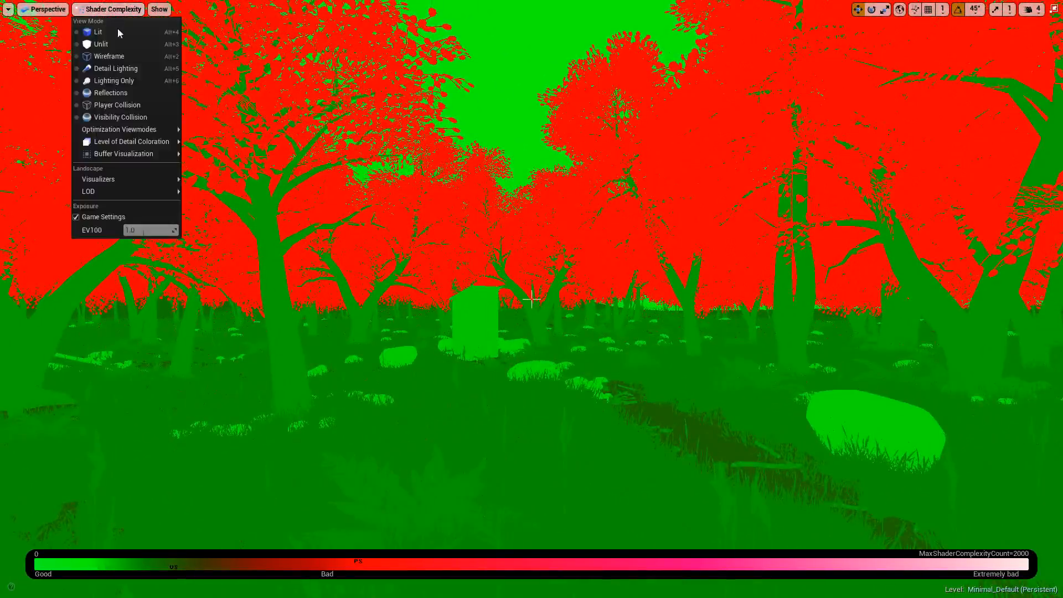
{"action": "left_click", "coordinate": [97, 31]}
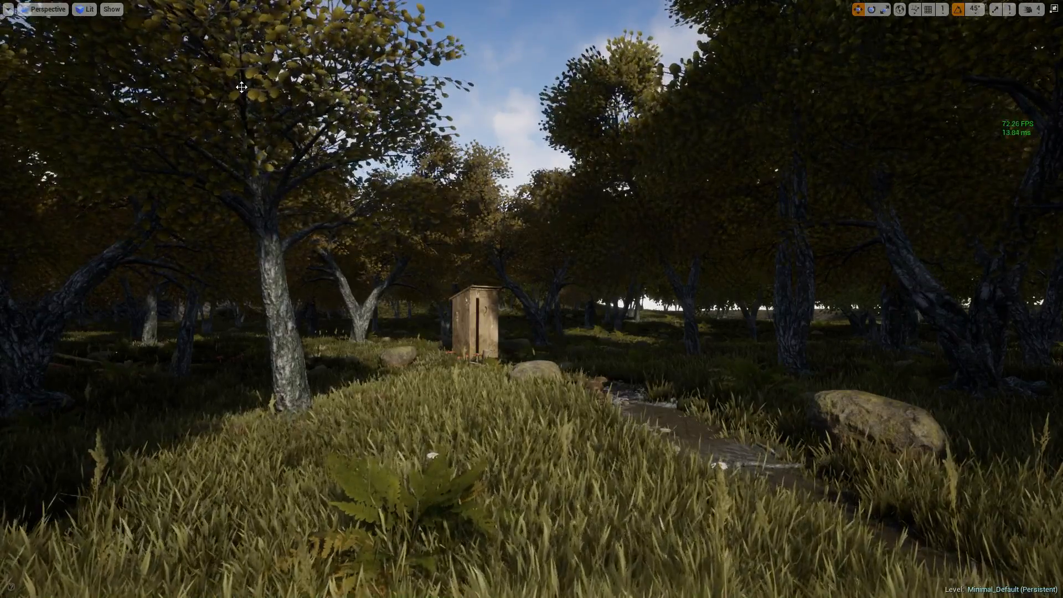